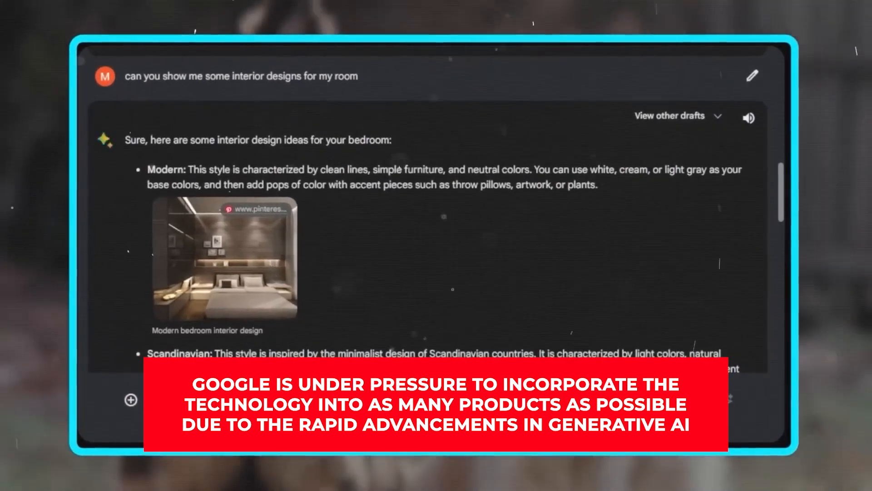
Scroll past the bedroom design answer to the Starry Night painting history question.
scroll("down", 3)
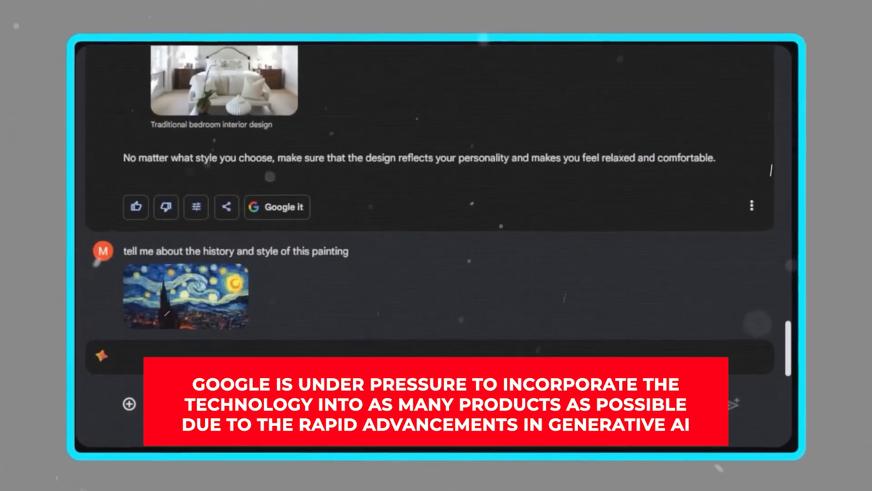
scroll("down", 3)
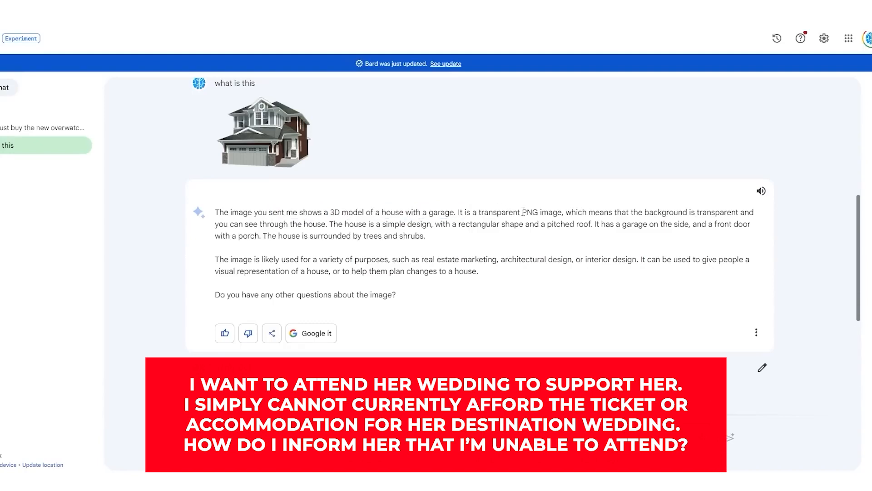
mouse_move(628, 210)
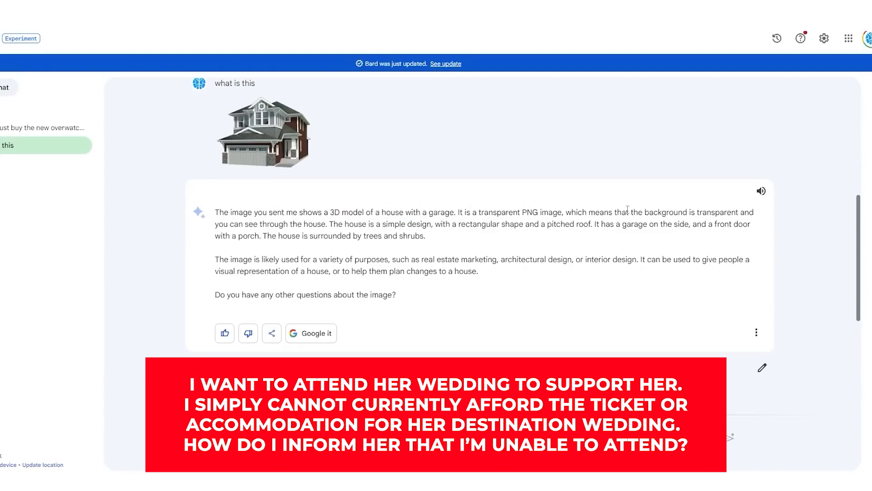
scroll("down", 3)
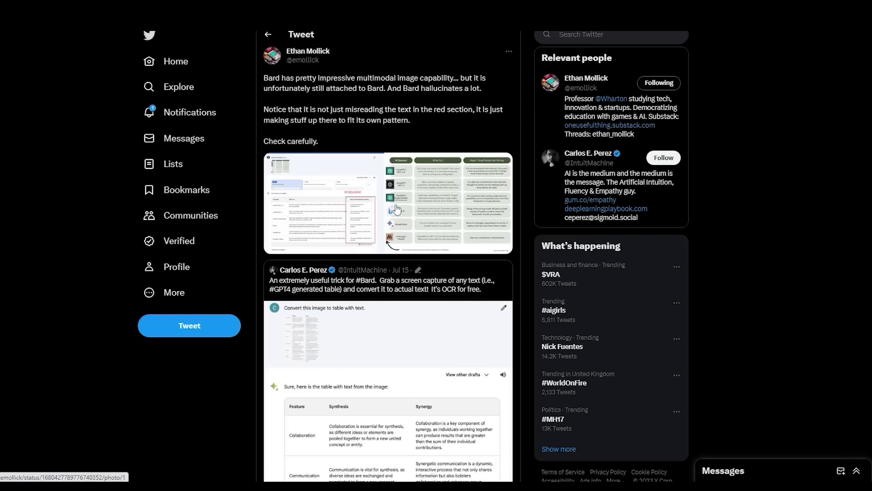
mouse_move(450, 187)
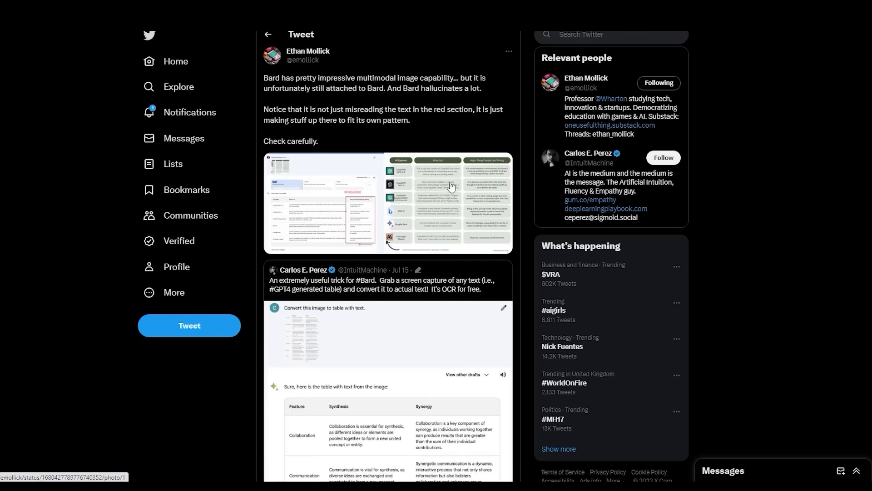
mouse_move(401, 195)
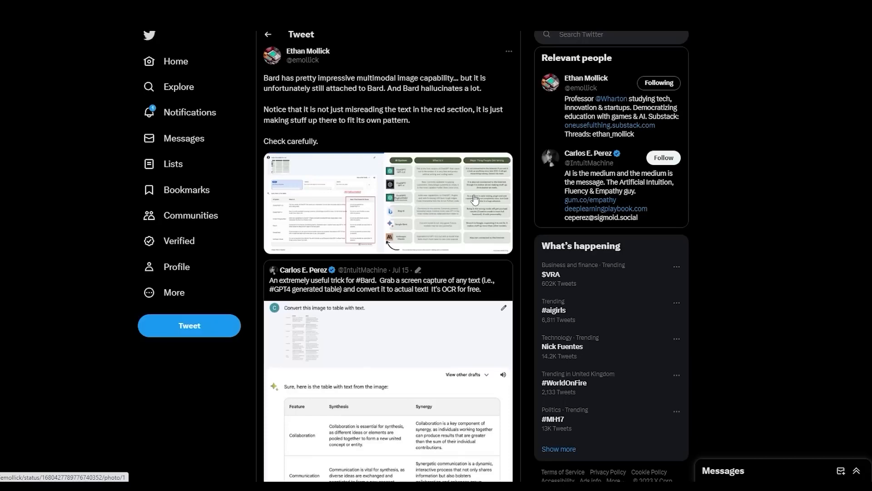
mouse_move(463, 201)
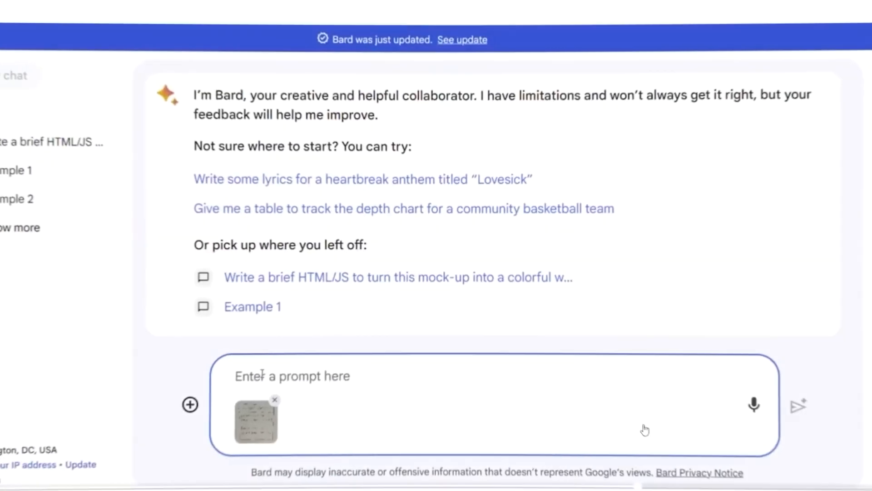
Submit the request for brief HTML/JS turning the mock-up into a colourful joke website.
type("Write a brief HTML/JS to turn this mock-up into a colorful website, where you replace the jokes with two real jokes")
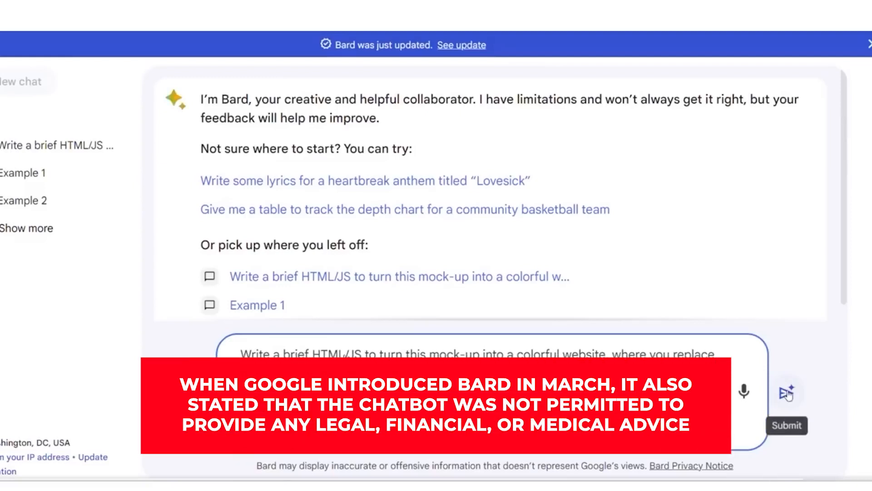
mouse_move(389, 294)
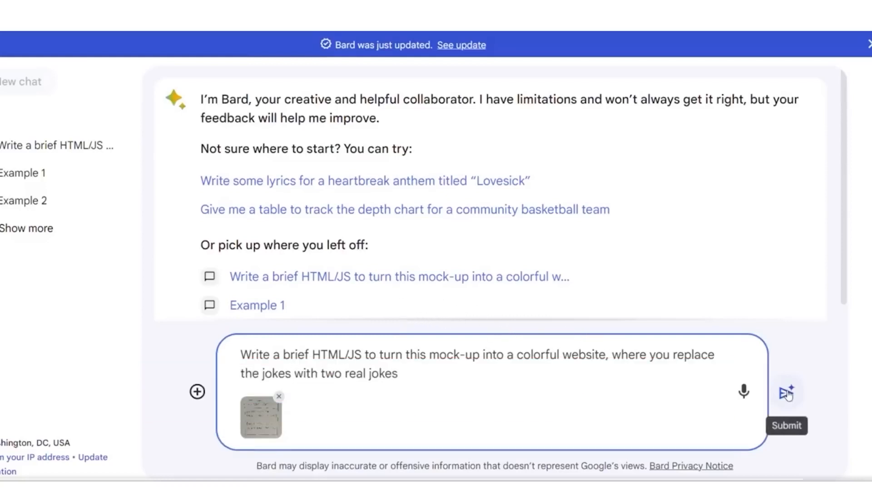
left_click(787, 391)
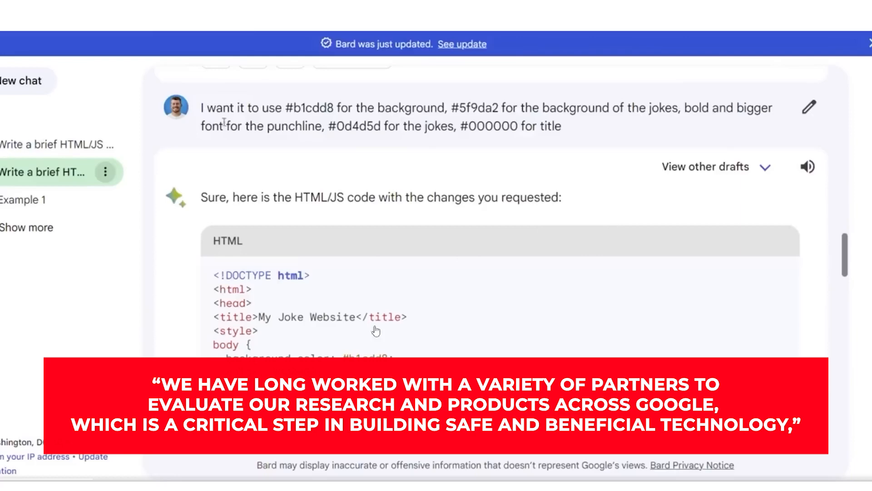
mouse_move(171, 478)
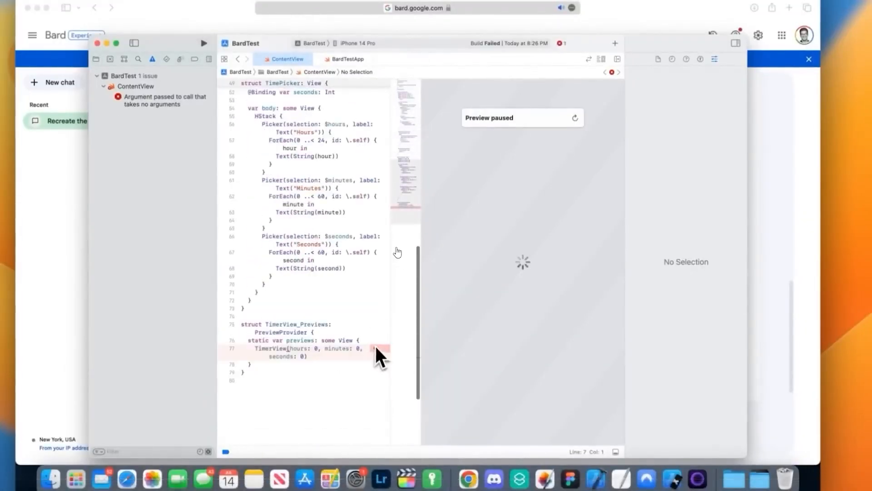
Show the line 77 'argument passed to call that takes no arguments' issue with its Remove fix-it.
left_click(379, 351)
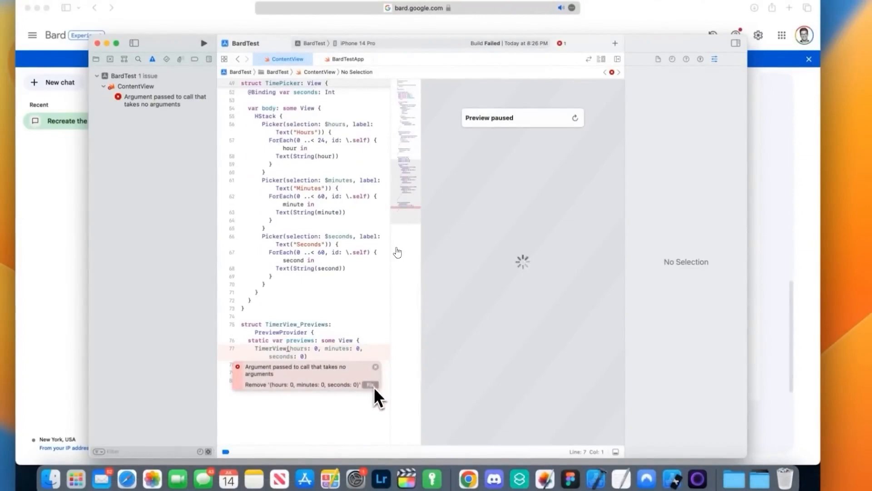